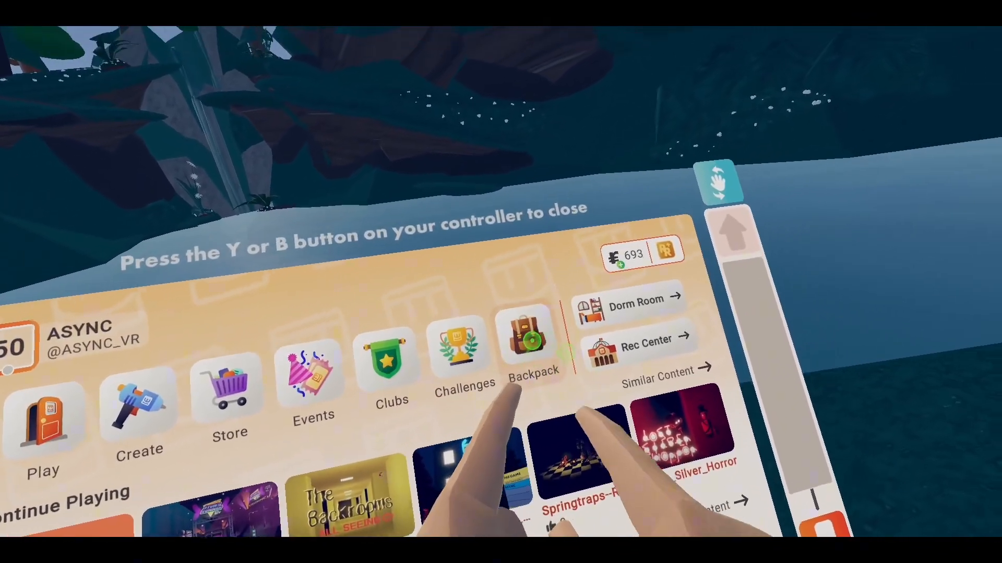
Step: Equip the Maker Pen from the backpack's Tools and close the menu
{"action": "left_click", "coordinate": [534, 345]}
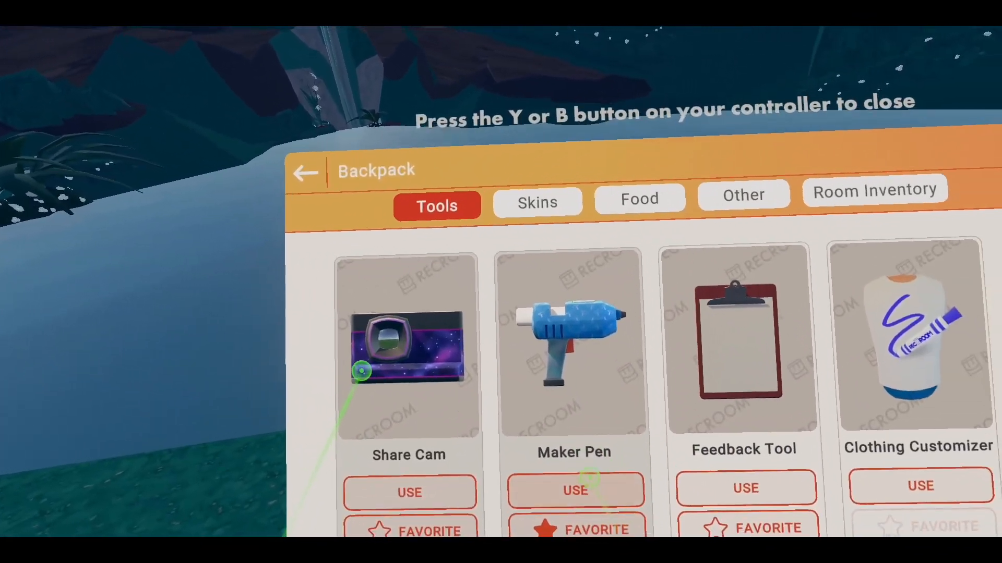
{"action": "left_click", "coordinate": [574, 490]}
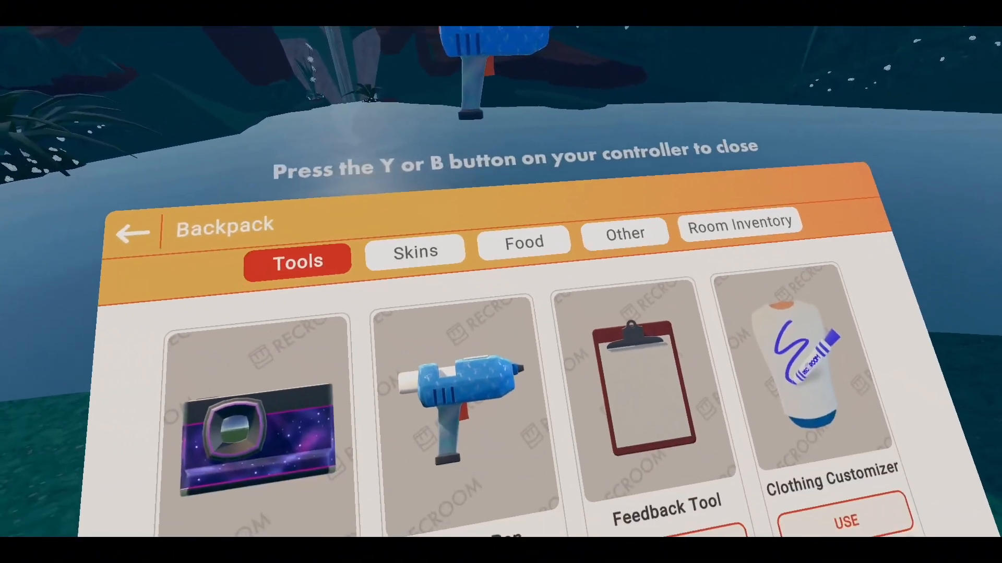
{"action": "key", "text": "b"}
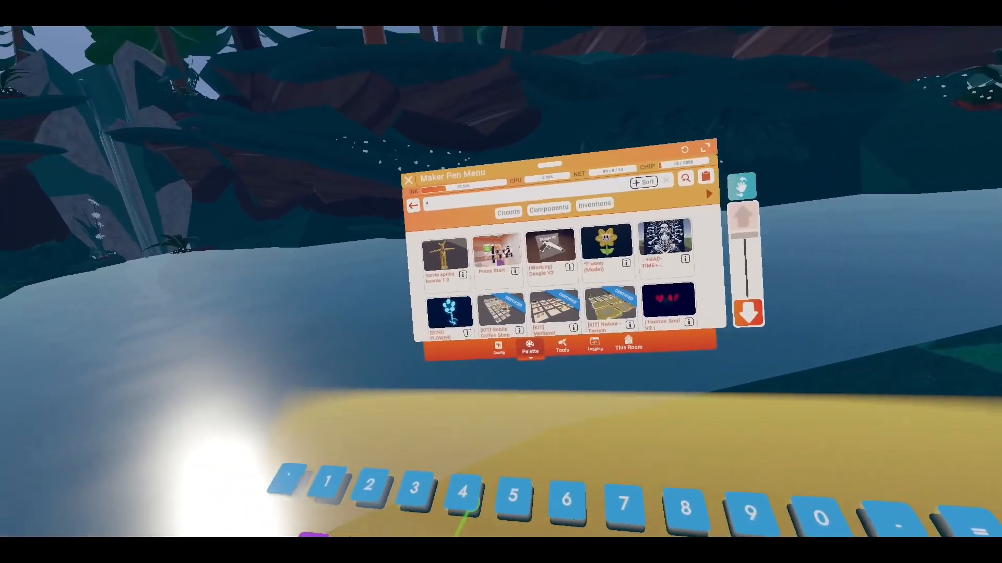
Step: Search the Maker Pen palette for 'trigger volum'
{"action": "type", "text": "trigger"}
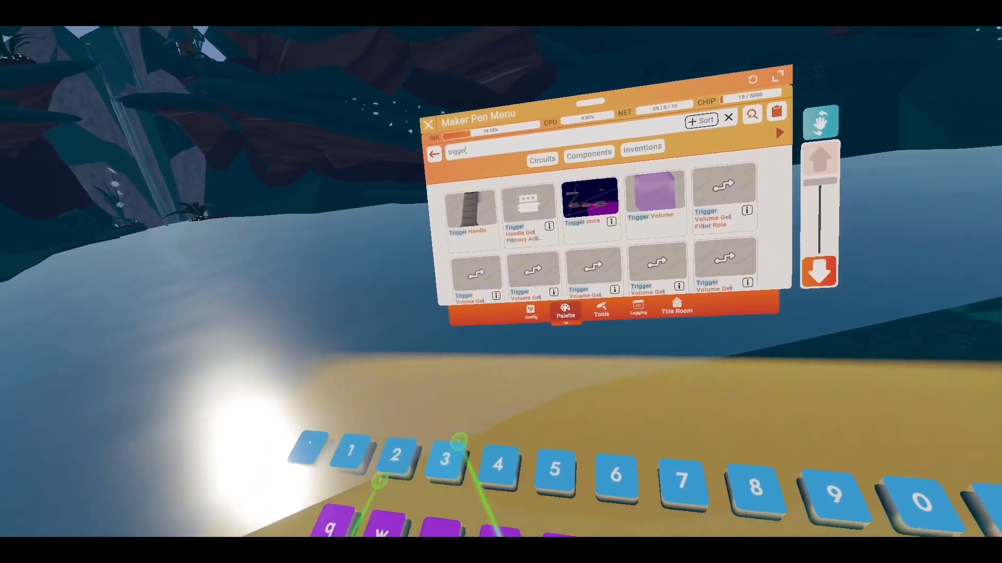
{"action": "type", "text": "volum"}
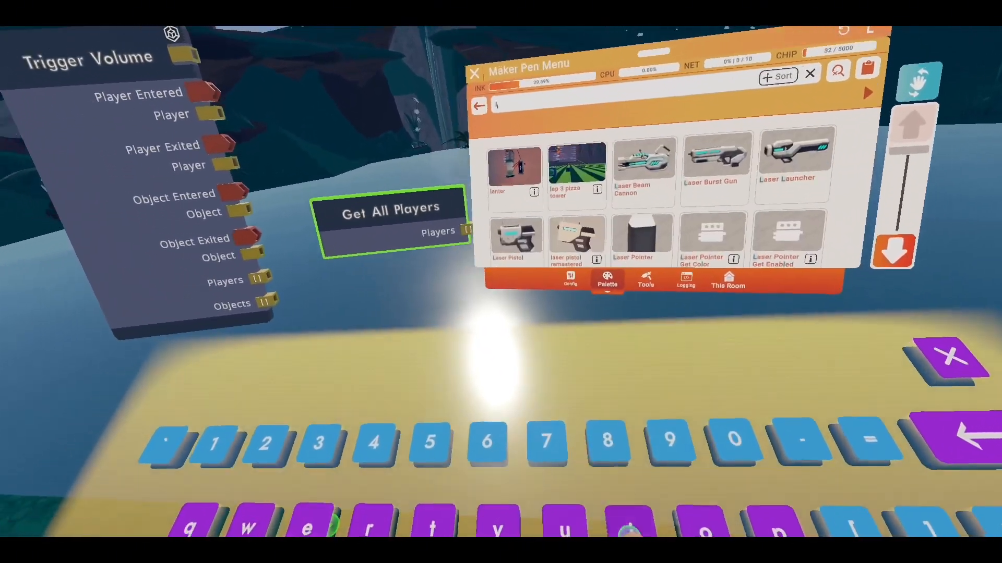
Step: Search the palette for 'list get' and choose the Equals chip
{"action": "type", "text": "list get"}
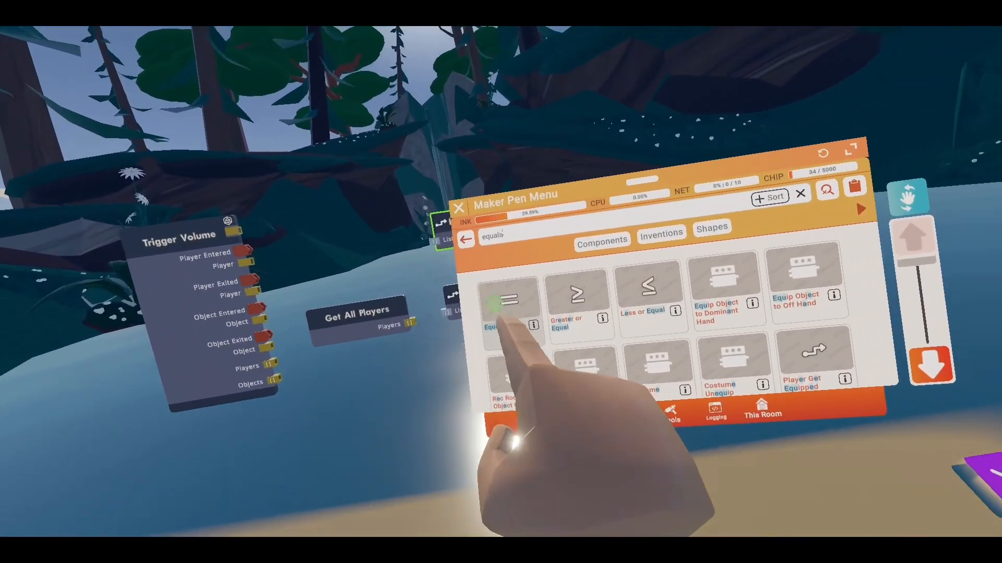
{"action": "left_click", "coordinate": [506, 297]}
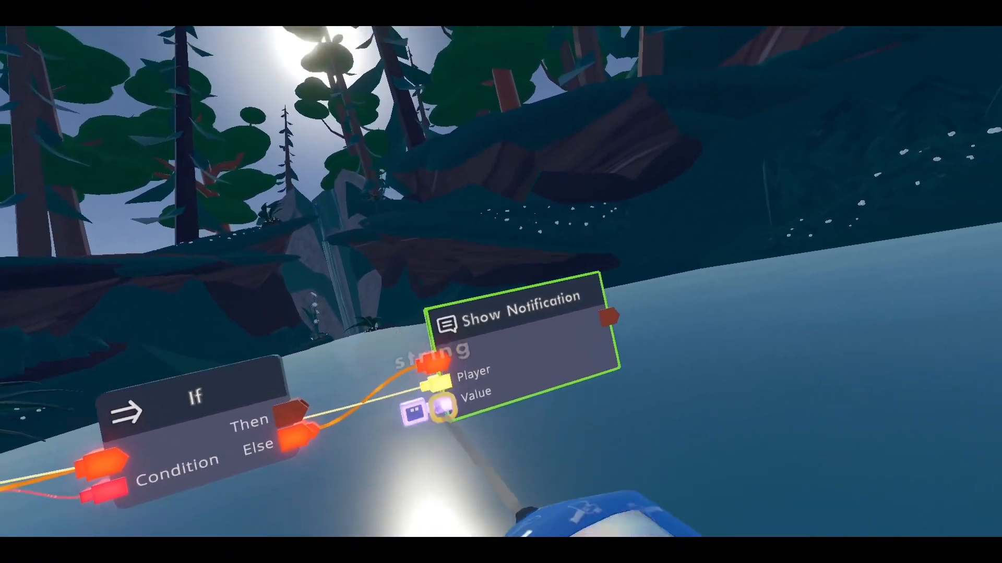
Step: Enter 'Gather all players!!' as the Show Notification string in Config and confirm
{"action": "left_click", "coordinate": [438, 405]}
{"action": "type", "text": "Gather all players!"}
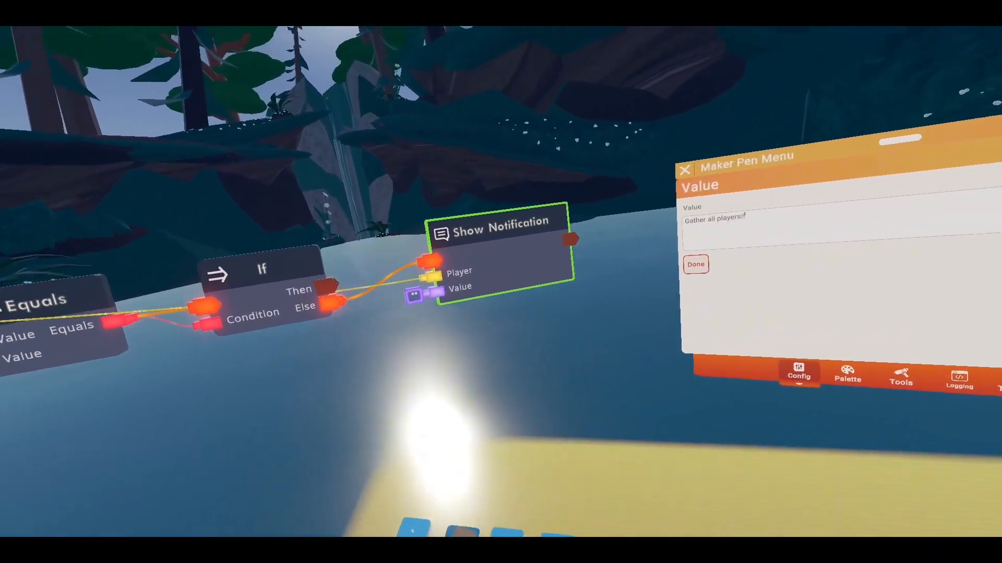
{"action": "left_click", "coordinate": [696, 264]}
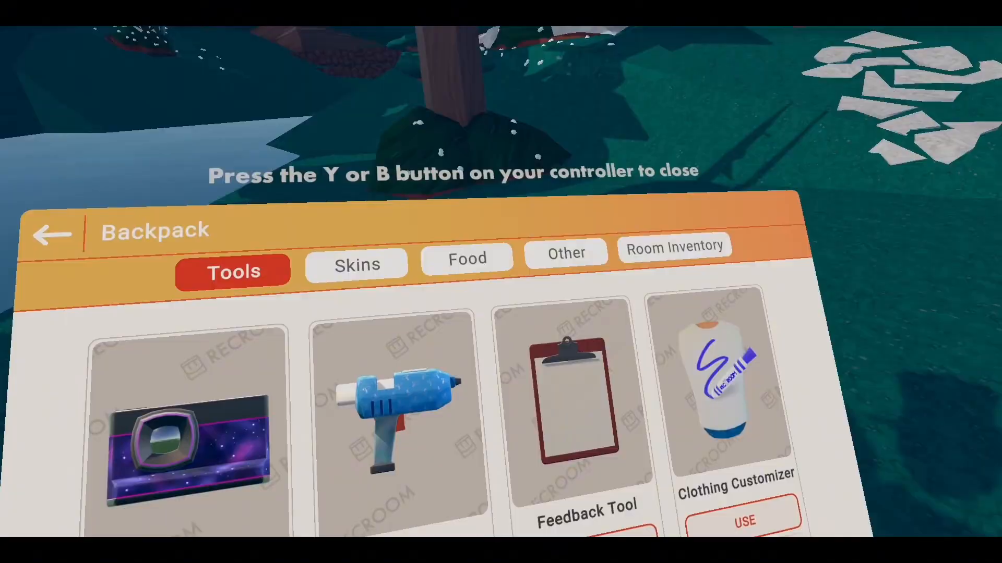
{"action": "key", "text": "b"}
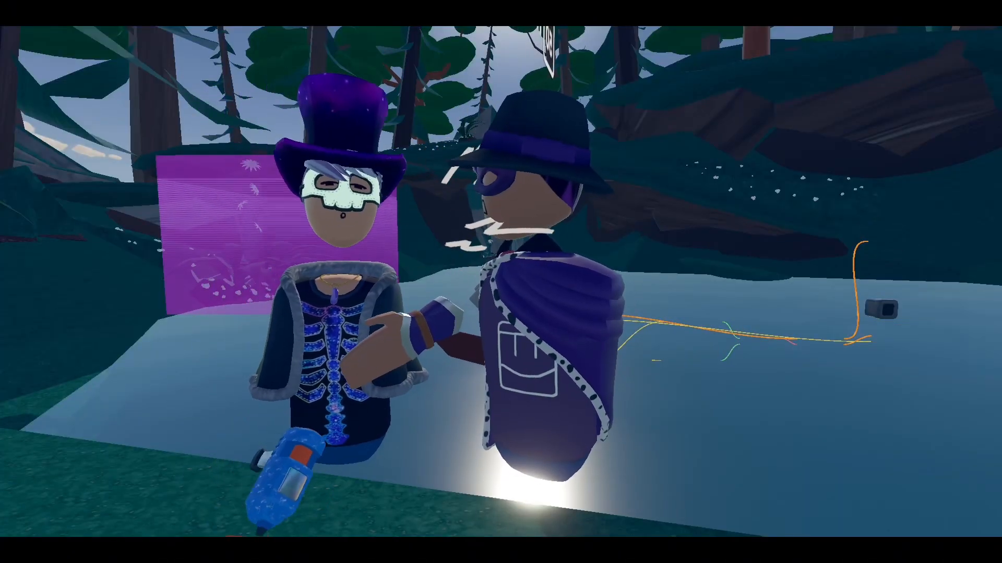